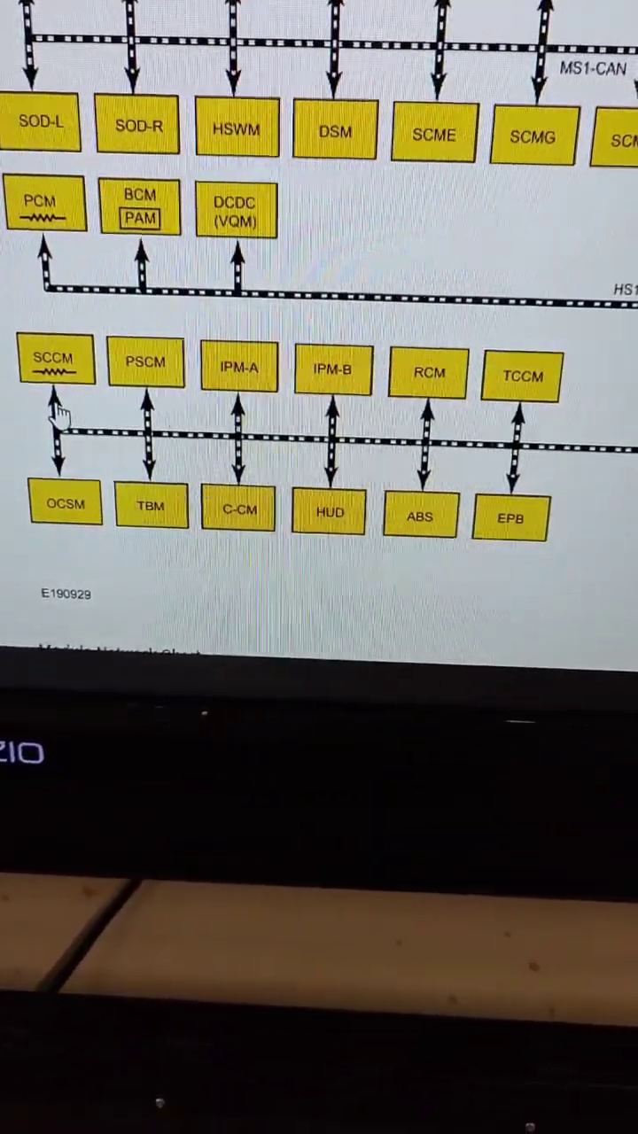
- Scroll the Communications Network diagram past the HS2-CAN ABS module and open DLC connector C251's pinout
scroll(up, 3)
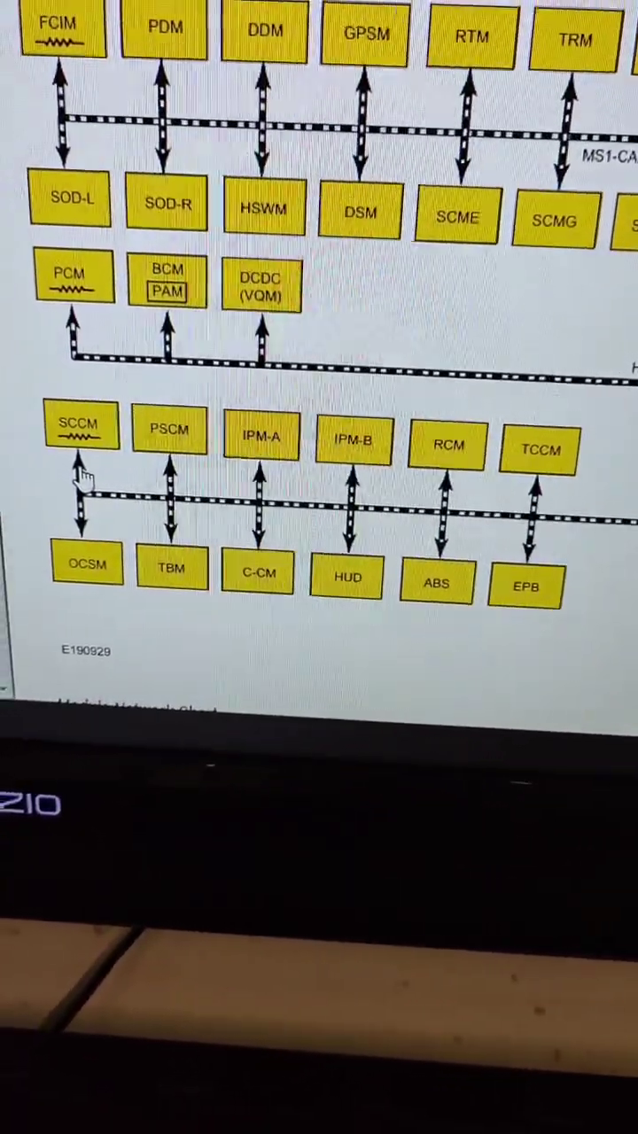
scroll(up, 3)
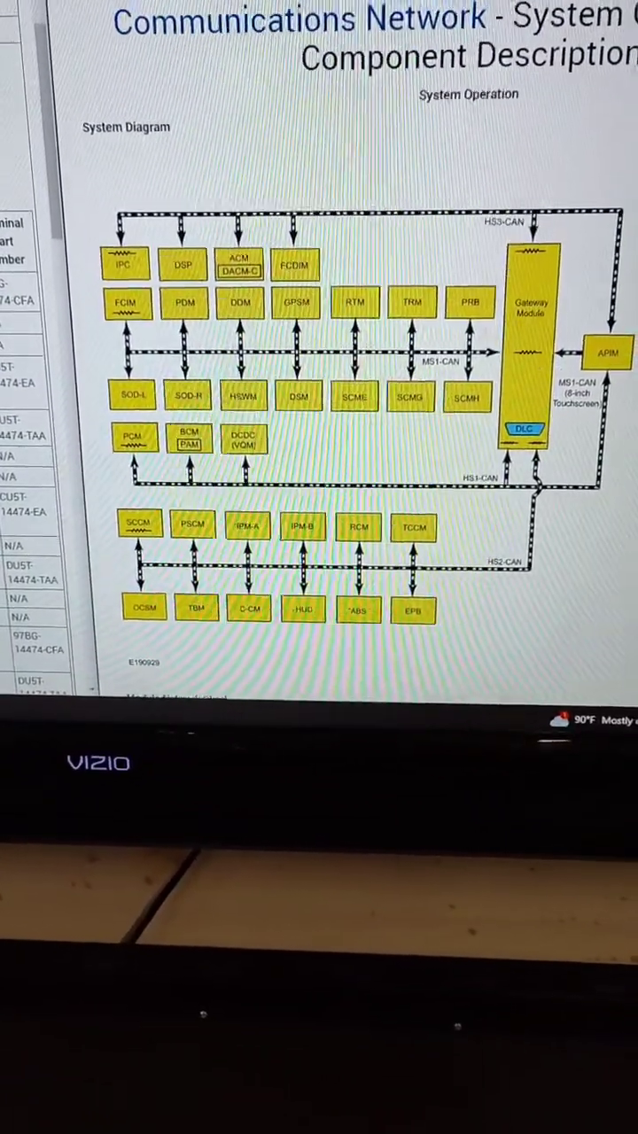
click(524, 429)
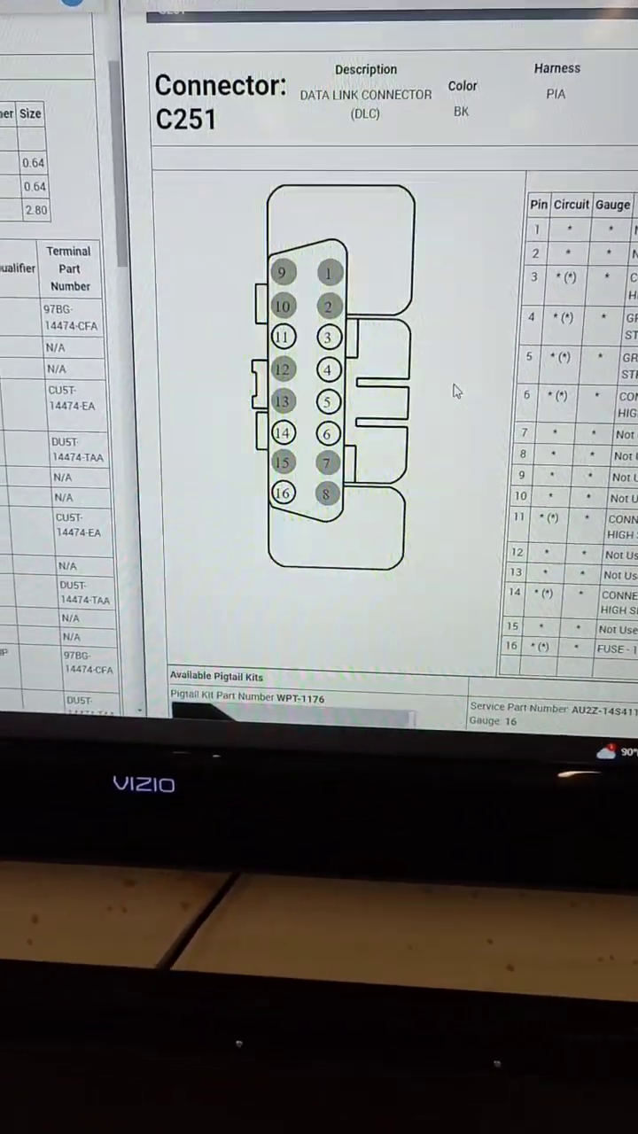